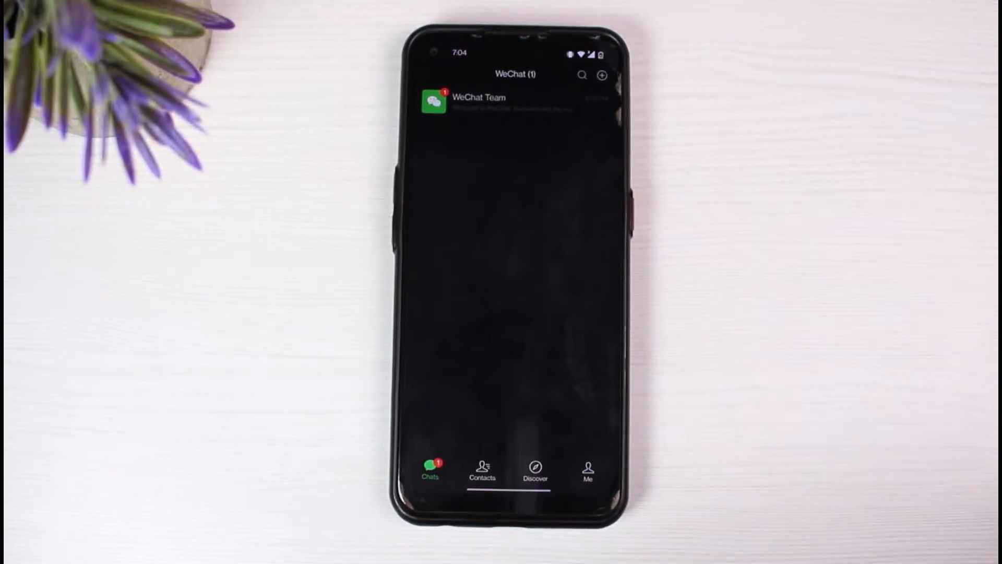
Go to the Me profile and enter the Settings page
click(587, 470)
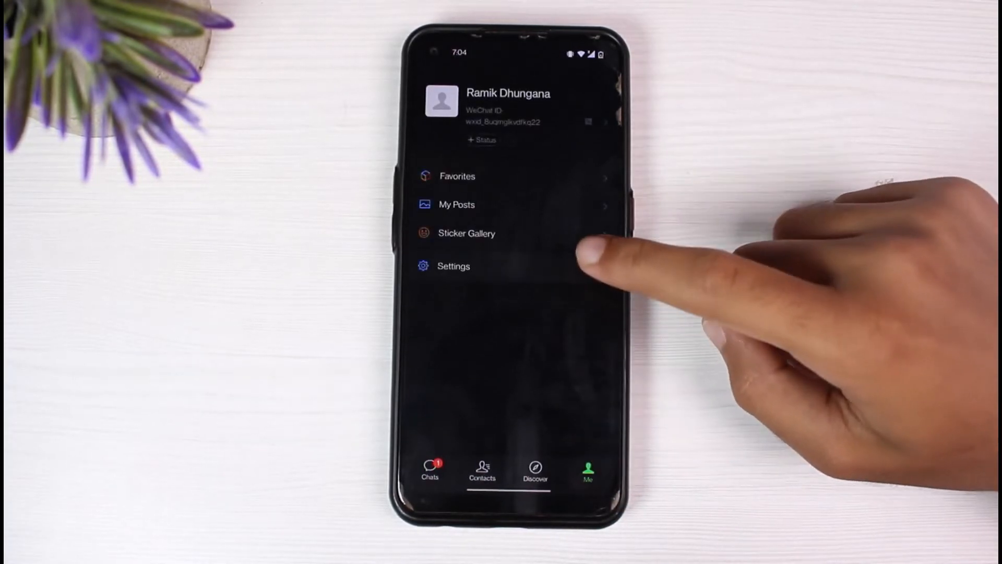
click(453, 266)
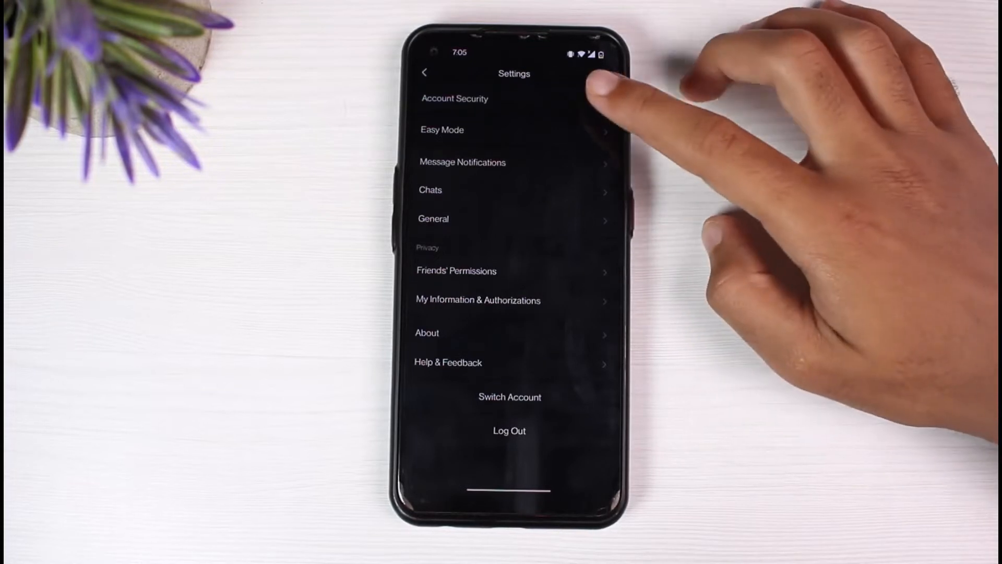
click(455, 98)
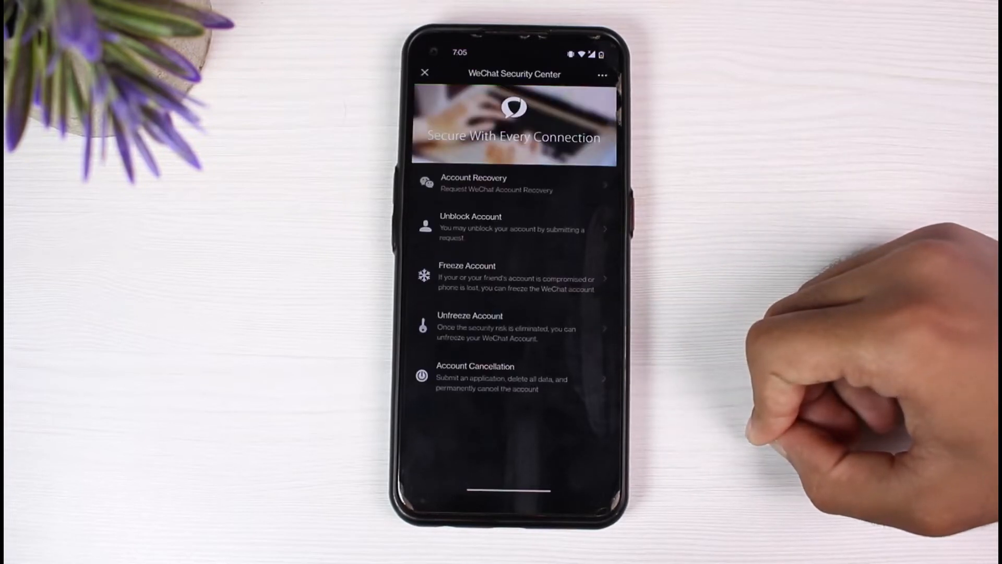
scroll(down, 3)
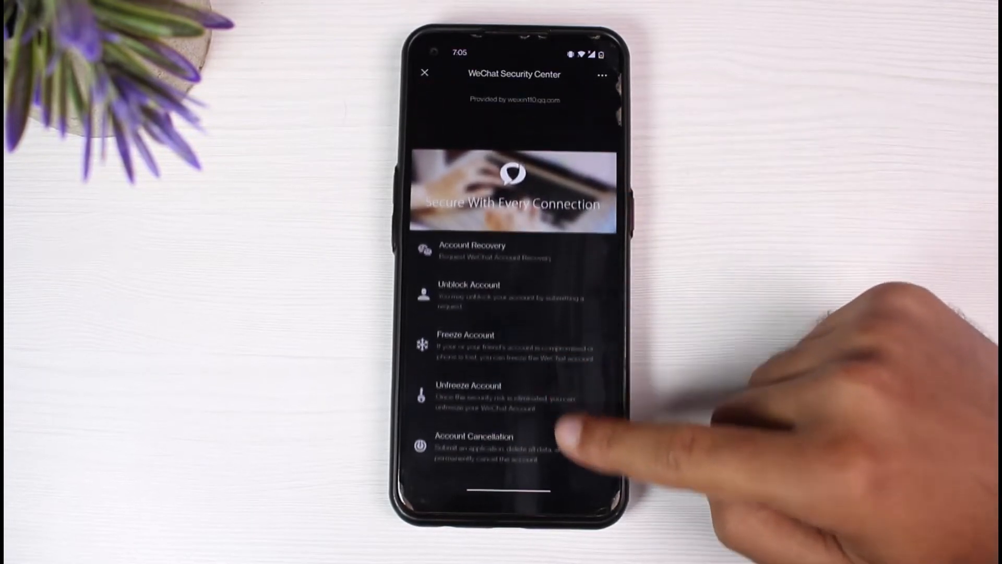
scroll(down, 3)
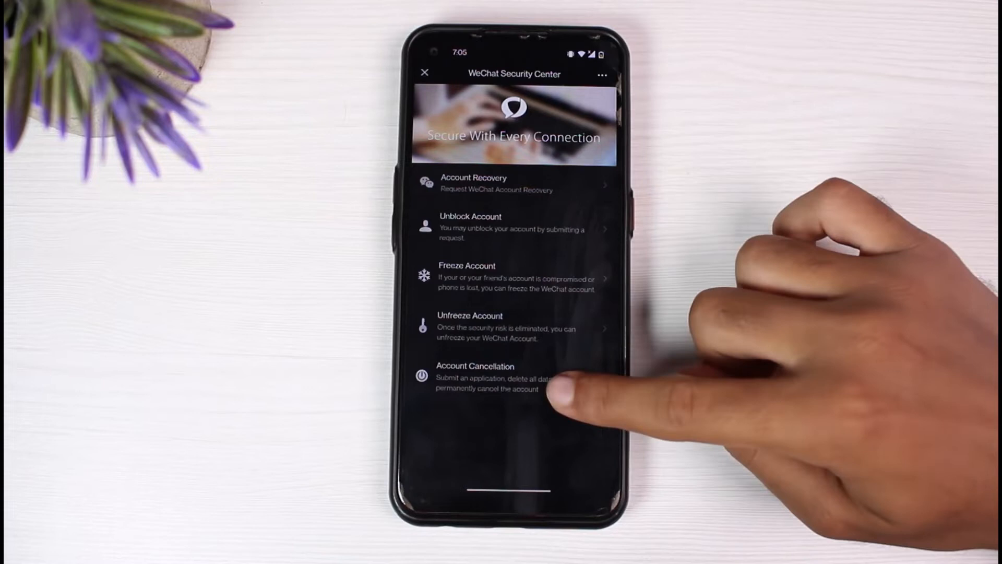
Start Account Cancellation and submit Request Cancellation, reaching the data-deletion warning
click(486, 377)
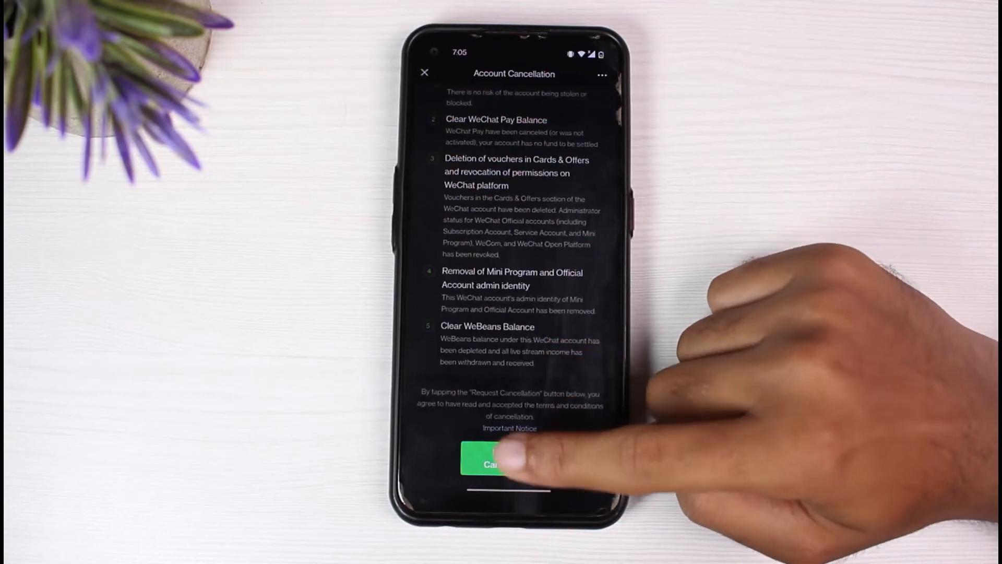
click(509, 460)
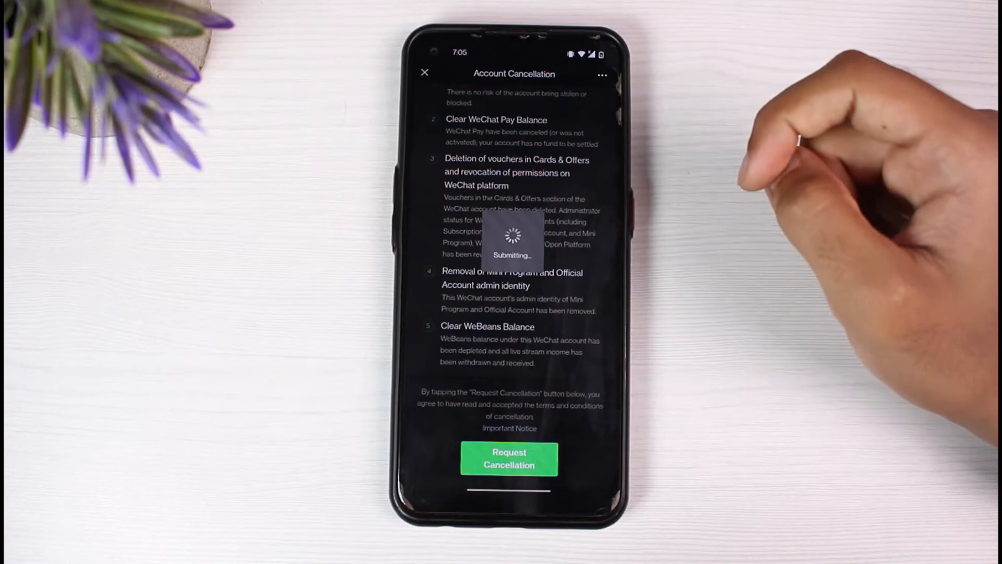
click(508, 458)
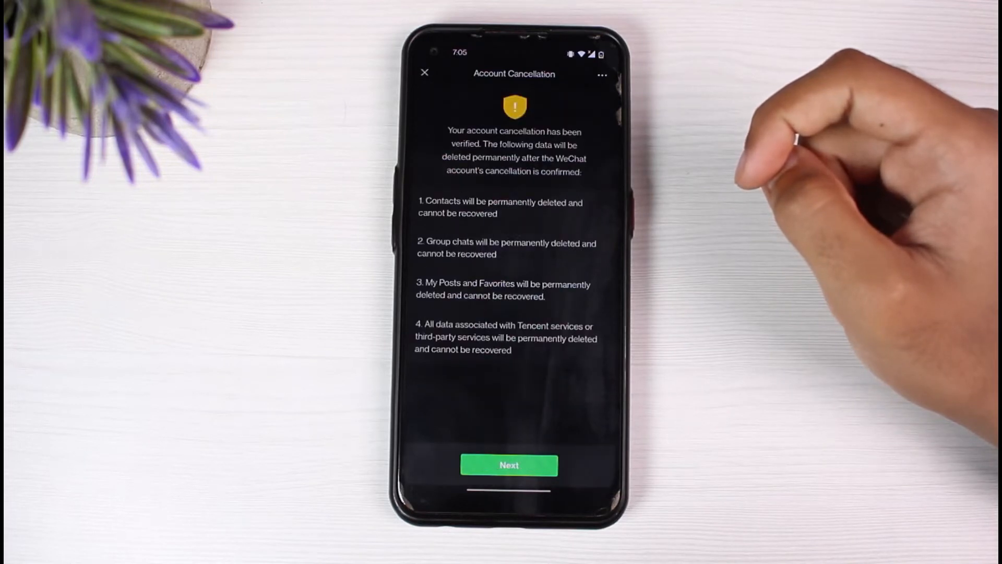
Proceed past the deletion list, agree to the Important Notice and confirm cancellation
click(509, 465)
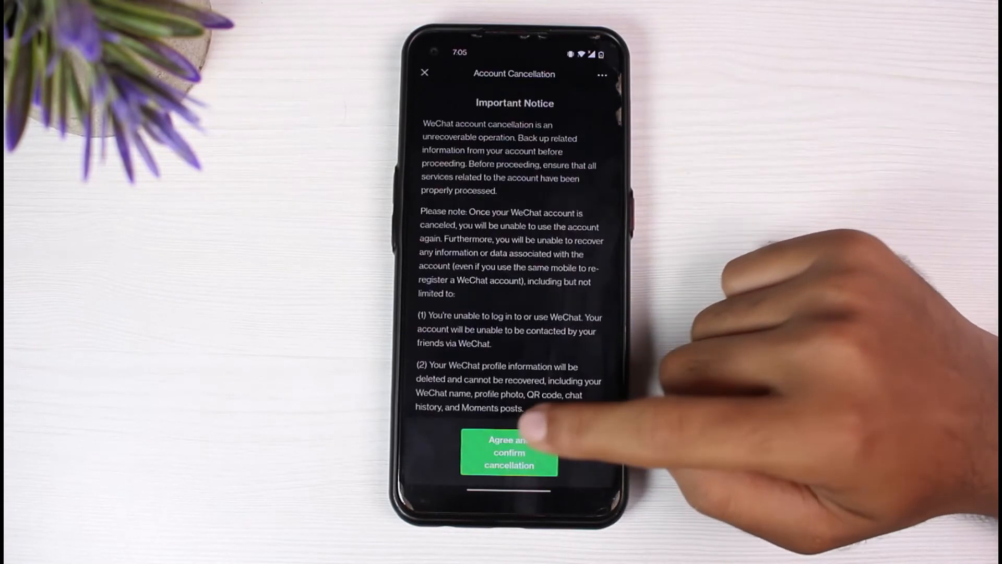
click(510, 452)
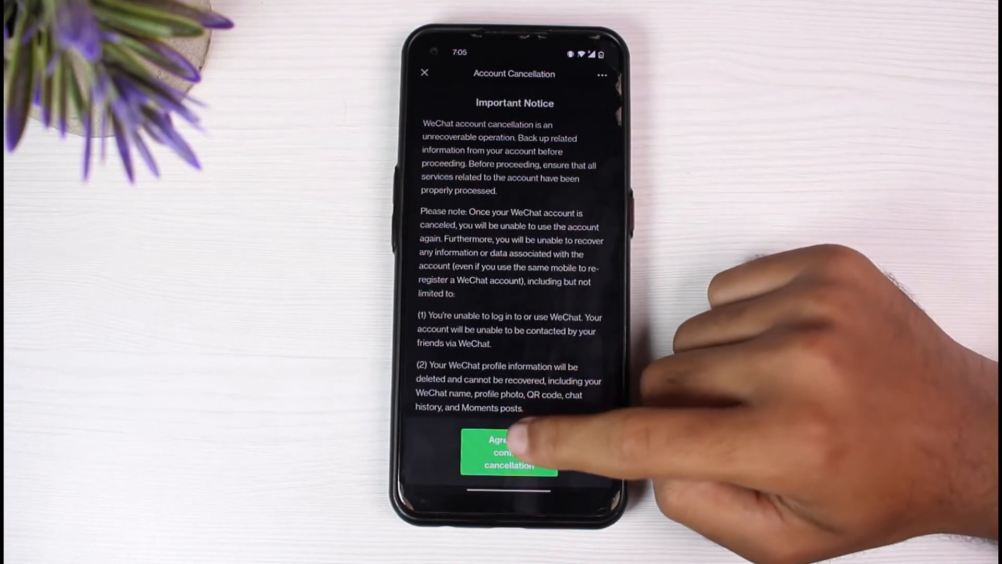
click(508, 452)
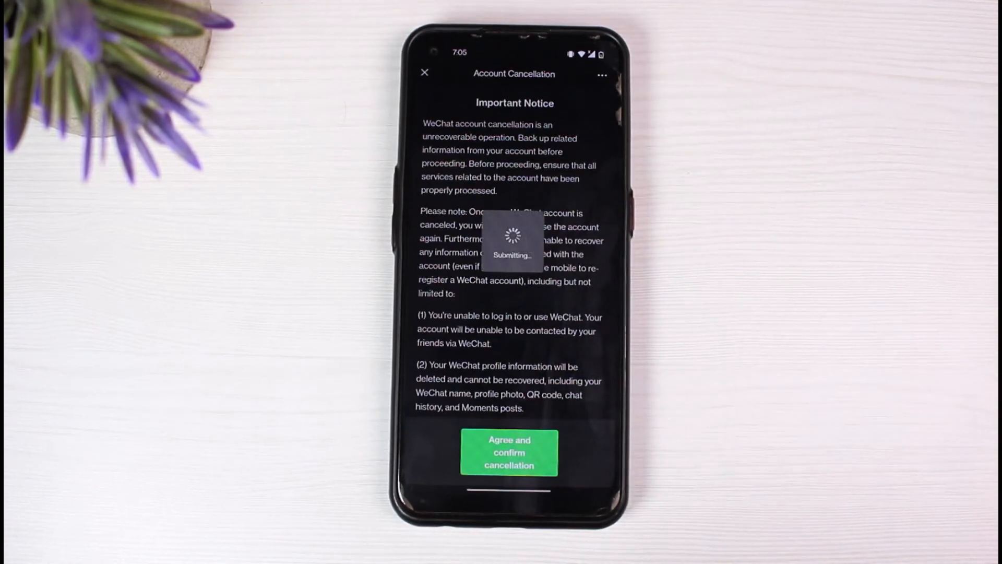
click(509, 452)
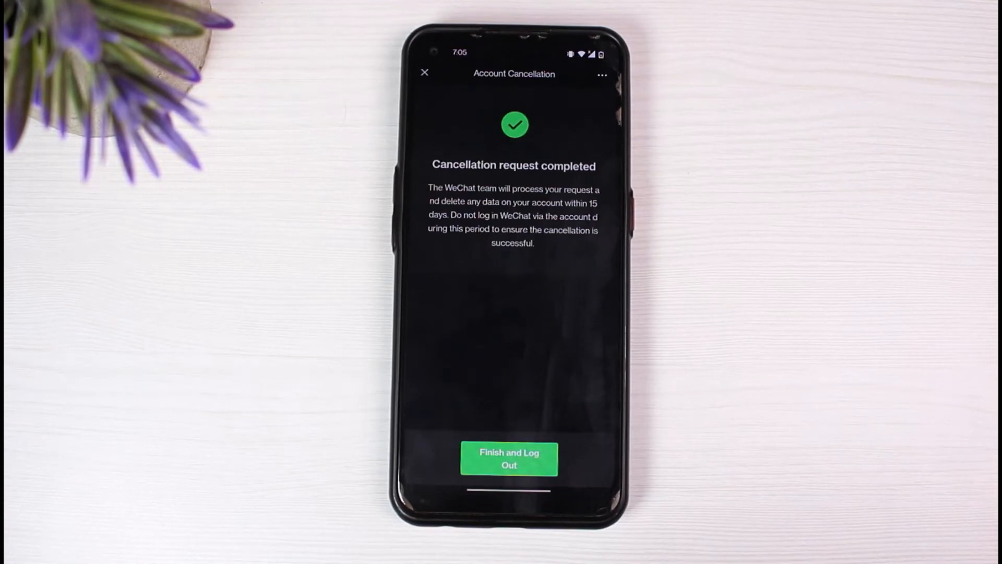
Finish and Log Out, returning WeChat to its Earth splash screen
click(508, 458)
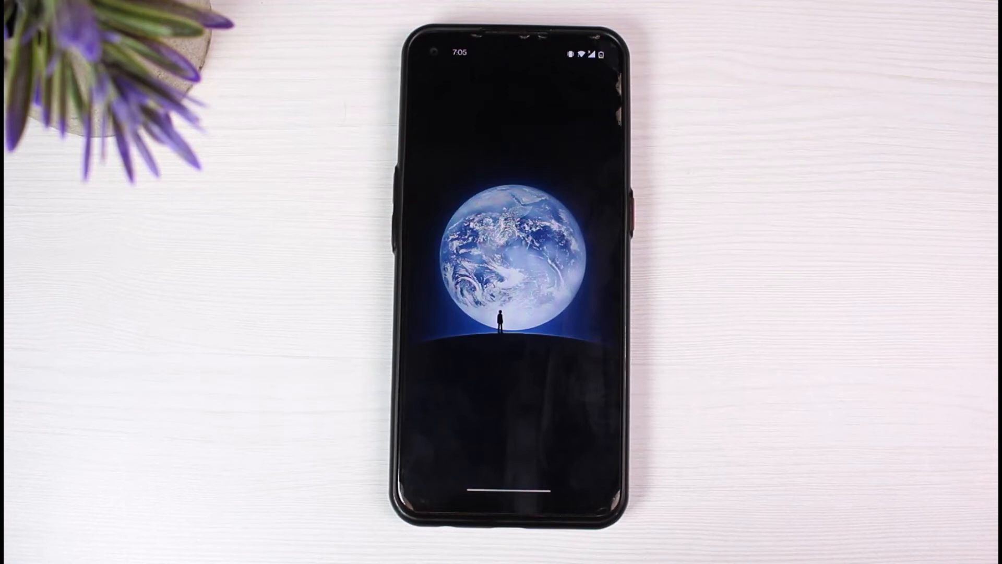